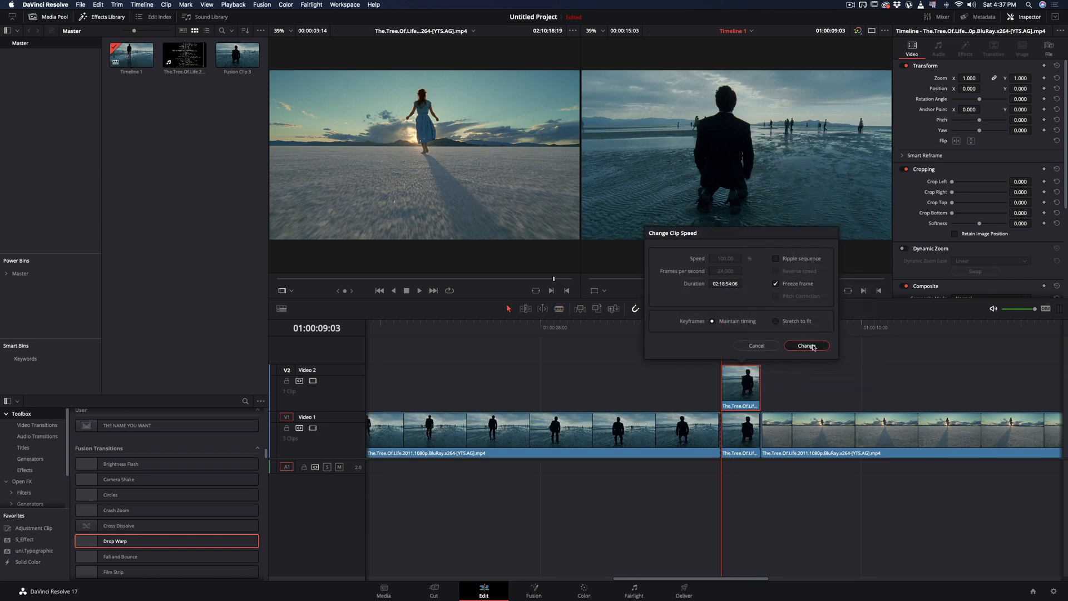
# Freeze the kneeling-man clip on V2 via Change Clip Speed.
pyautogui.rightClick(739, 385)
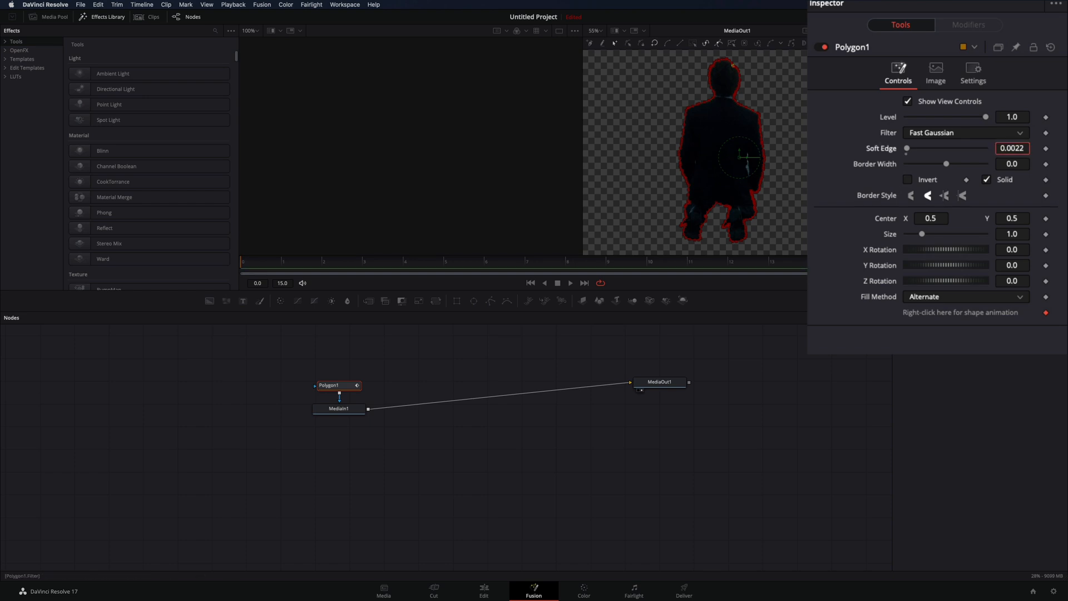
# Return from Fusion to the Edit page with the masked man as Fusion Clip 1.
pyautogui.click(483, 589)
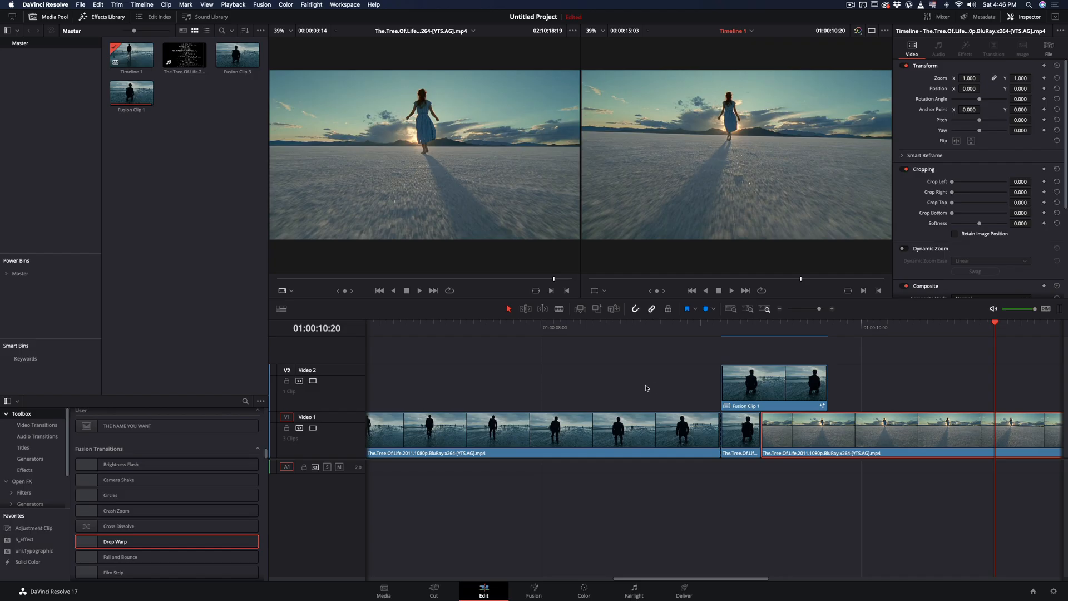
# Trim the masked kneeling-man Fusion clip on V2 shorter.
pyautogui.moveTo(114, 541); pyautogui.dragTo(810, 467)
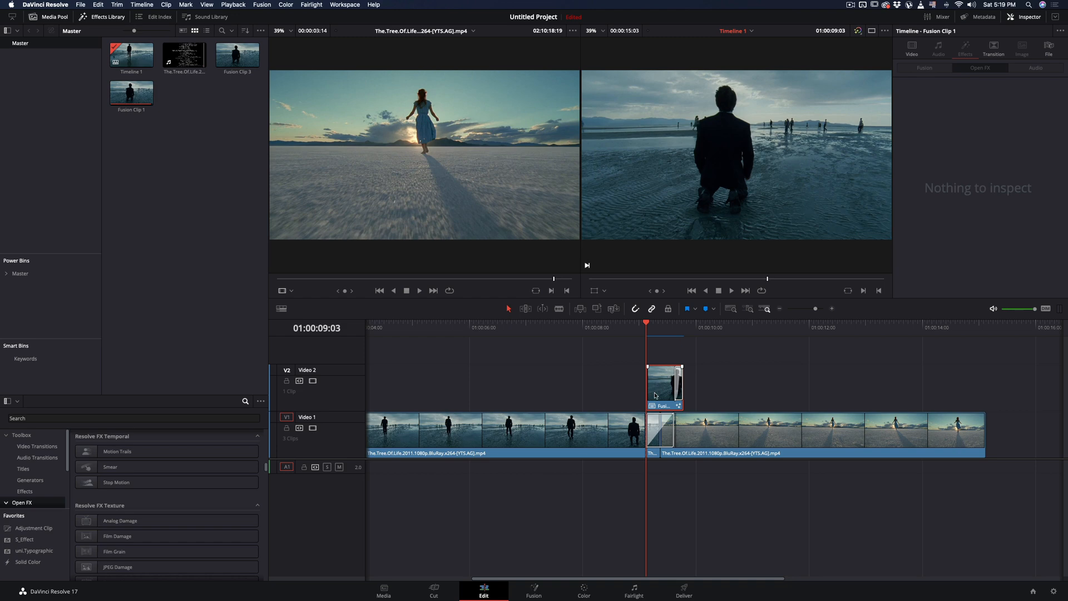
pyautogui.moveTo(663, 397)
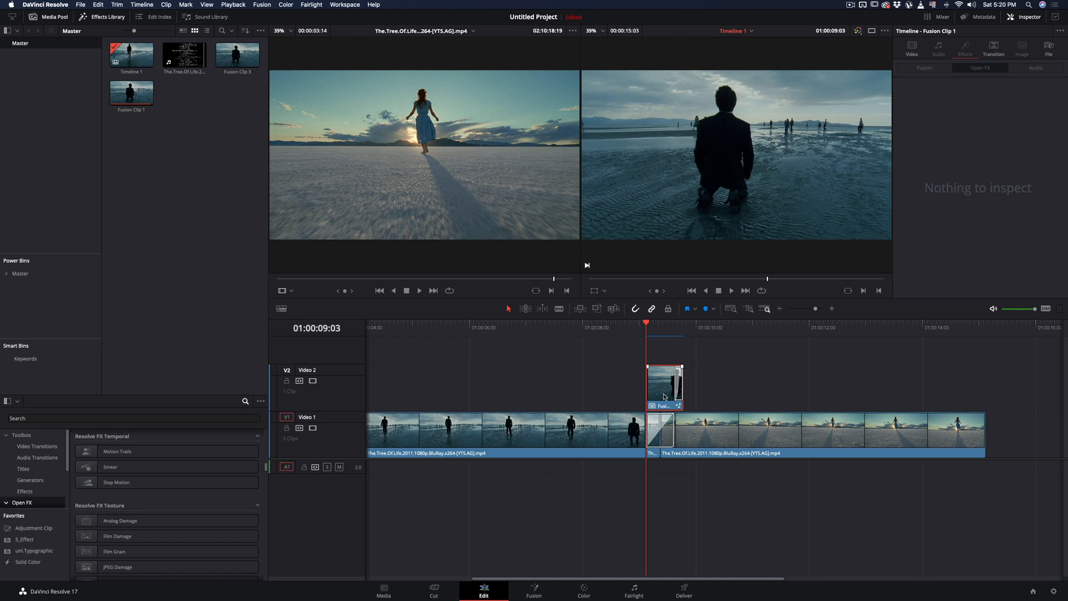
# Open the Fusion clip in Fusion to add Polygon2 and Transform nodes.
pyautogui.click(534, 589)
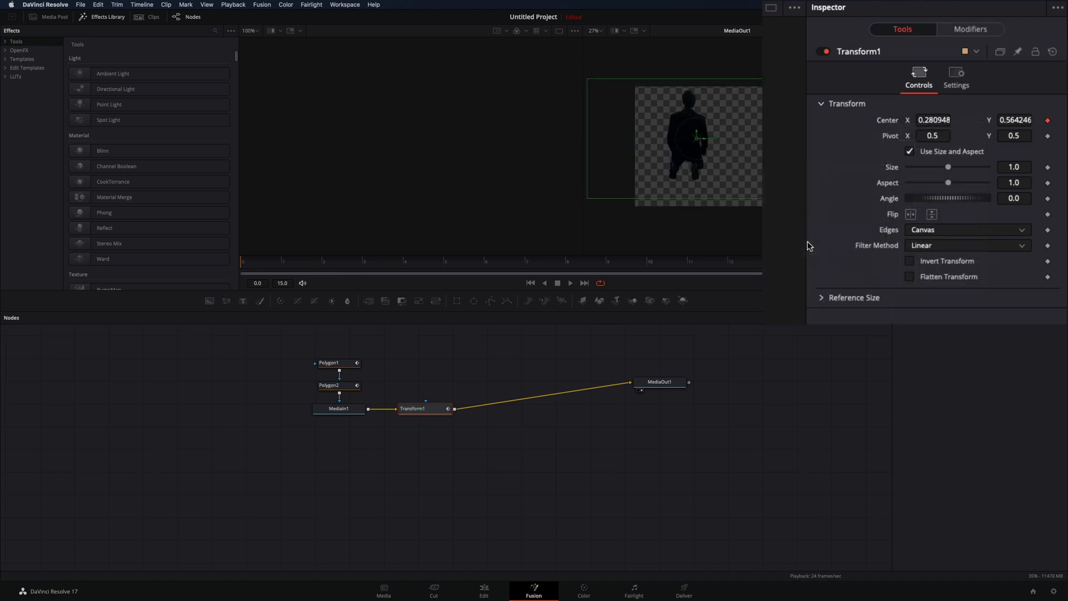
pyautogui.click(968, 29)
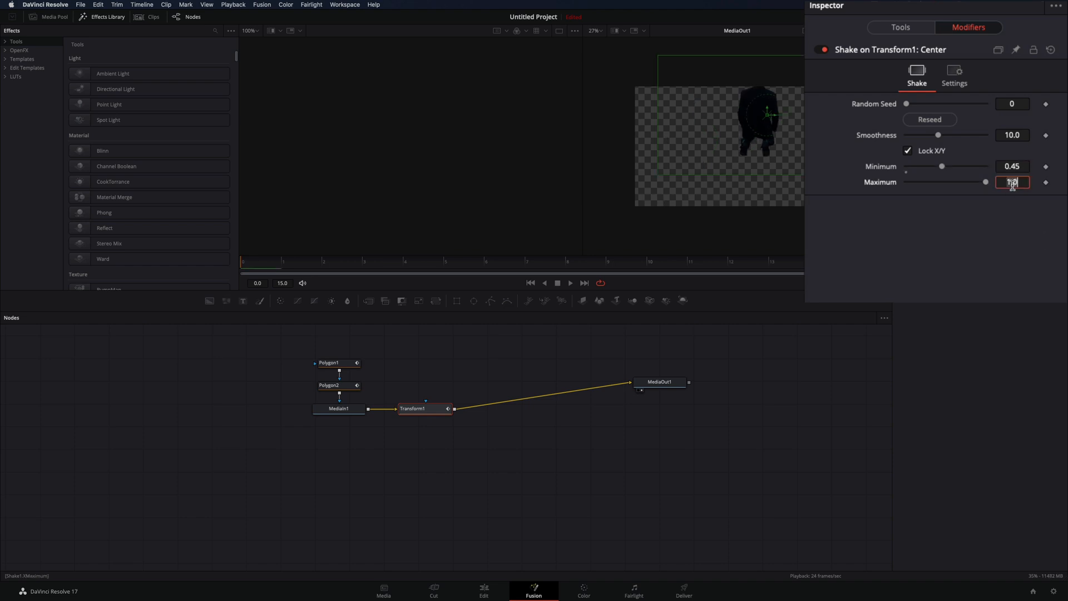
# Set the Shake maximum to 0.55 and smoothness to 0.79, then reseed.
pyautogui.write('.55')
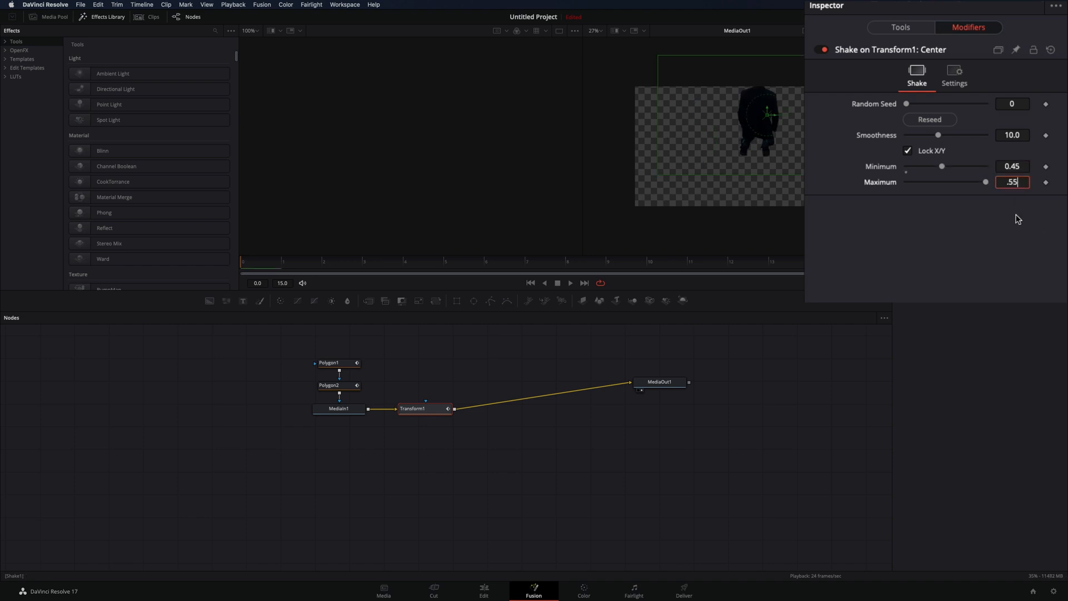
pyautogui.click(928, 119)
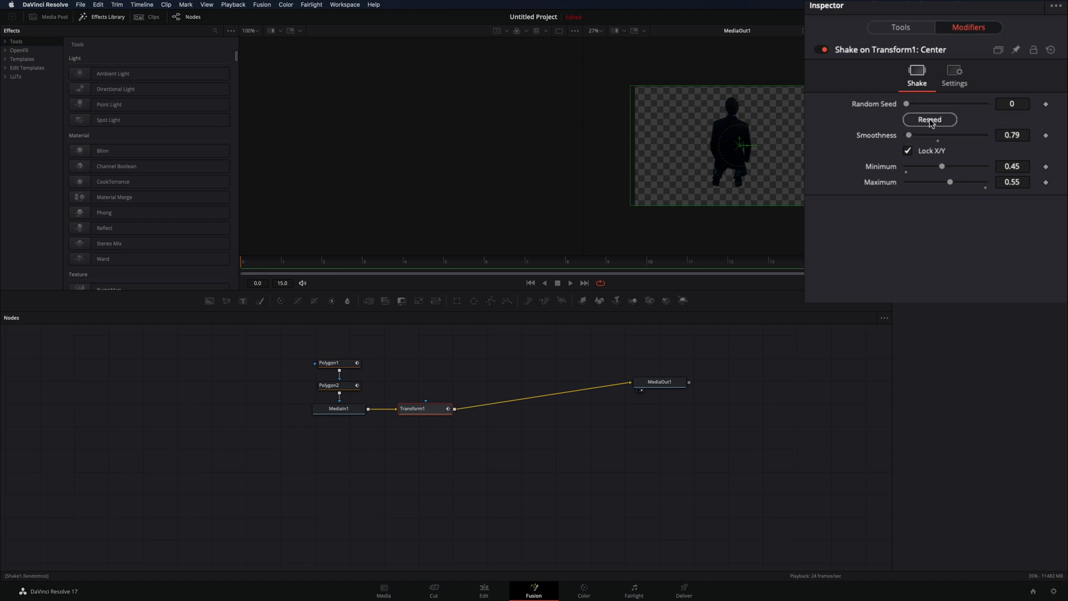
pyautogui.click(928, 119)
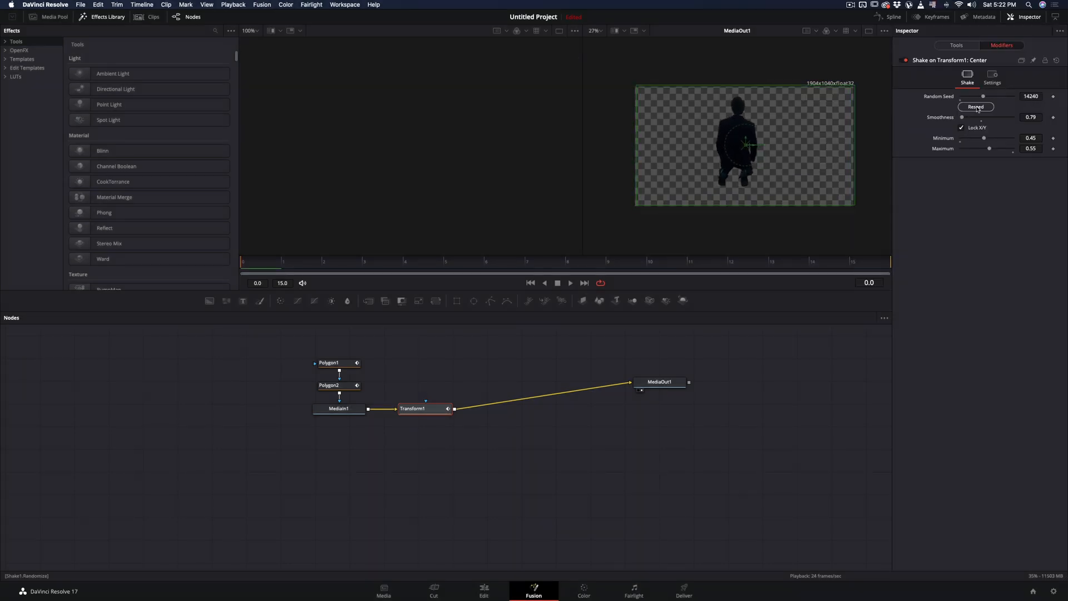